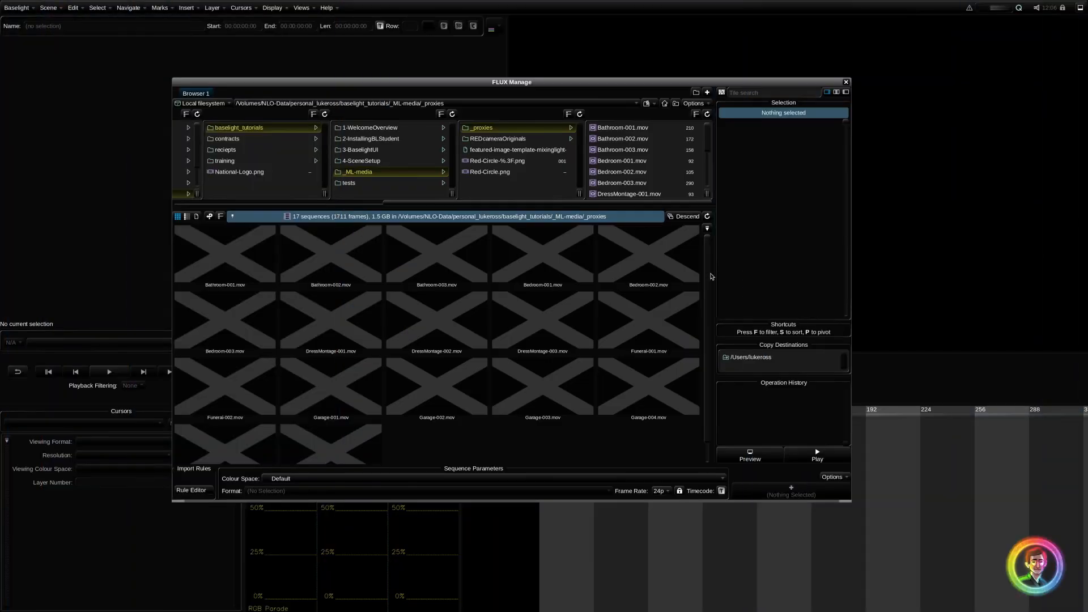
- Select Bathroom-001.mov to show its encoding and timecode details in the Selection panel
click(224, 265)
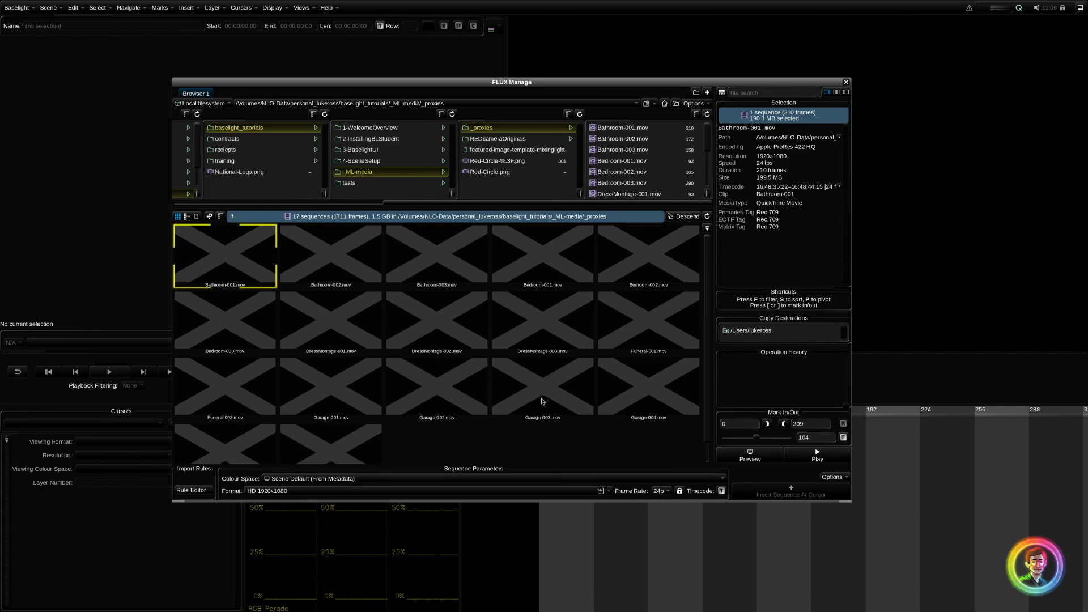
mouse_move(235, 267)
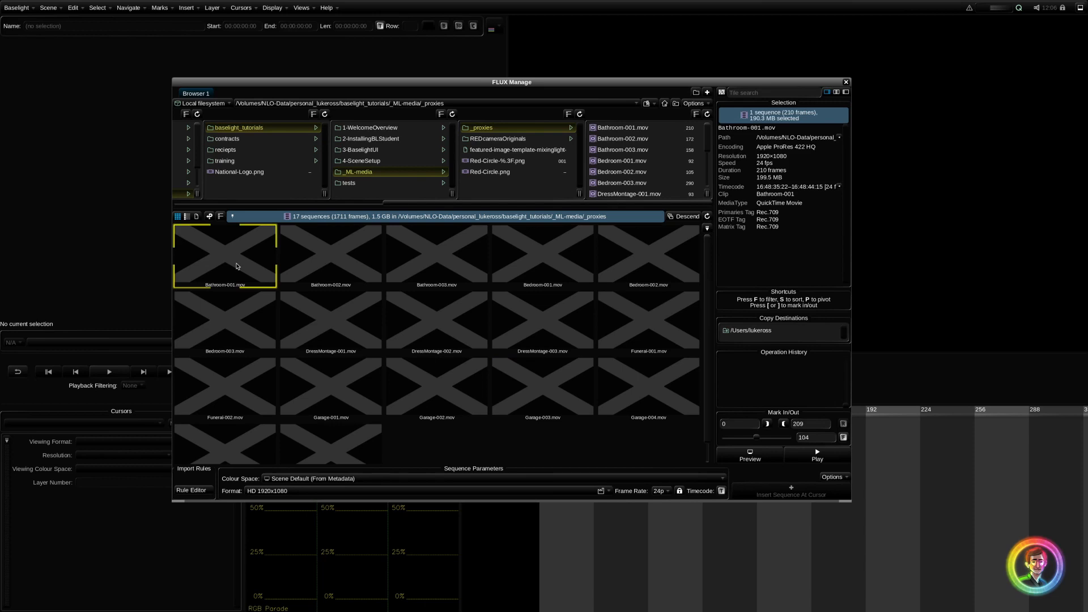
mouse_move(289, 346)
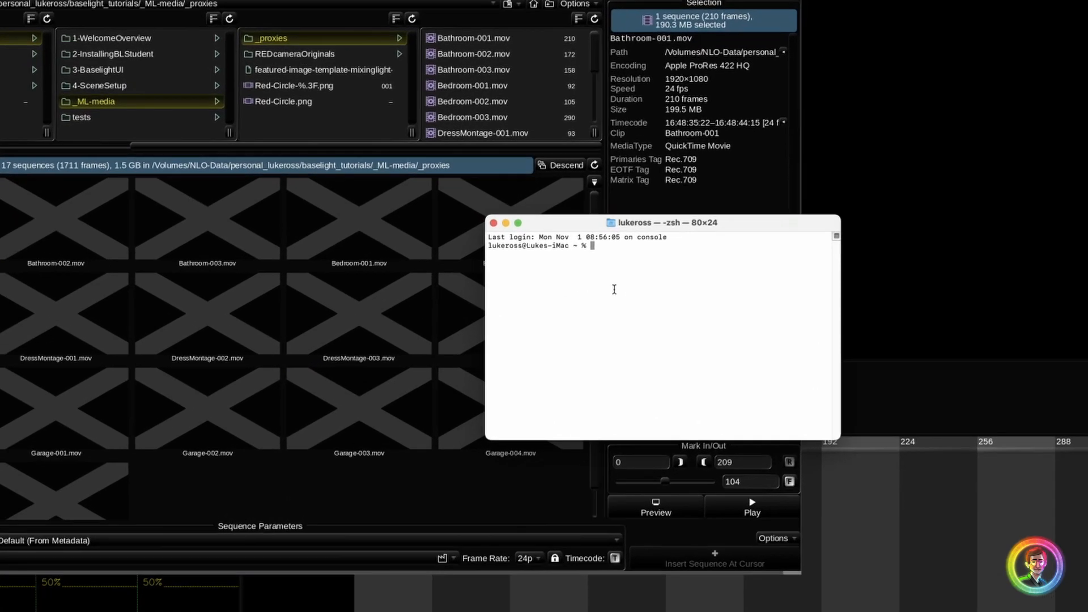
- Enter 'sudo fl-service restart tnd' at the shell prompt to restart the thumbnail daemon
text(sudo fl-service restart tnd)
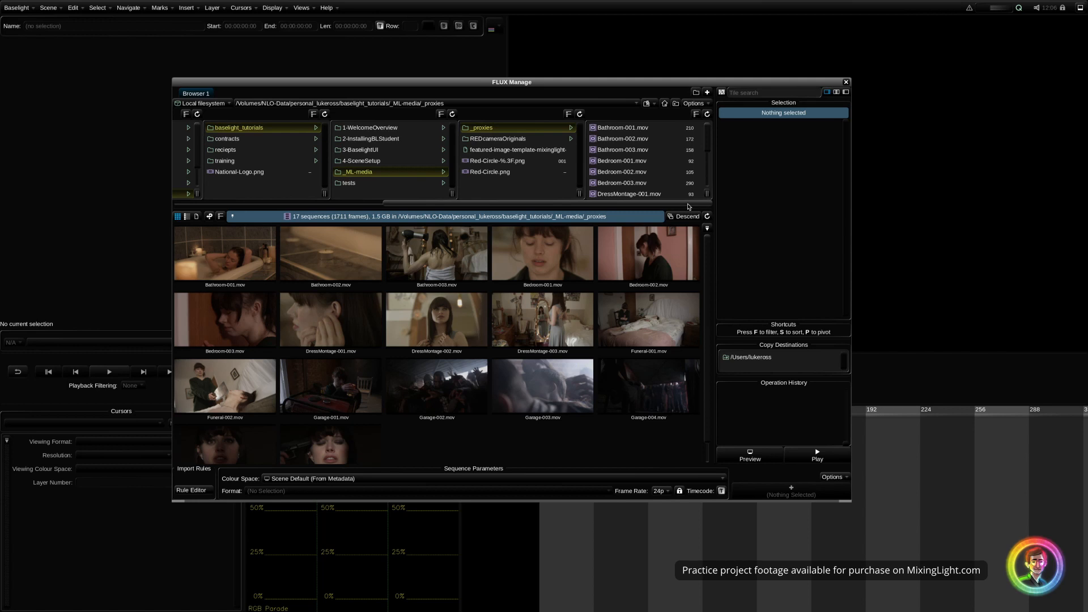
- Confirm restored thumbnails on Bathroom-001.mov and Garage-003.mov, showing Garage-003's ProRes 422 HQ details
click(224, 253)
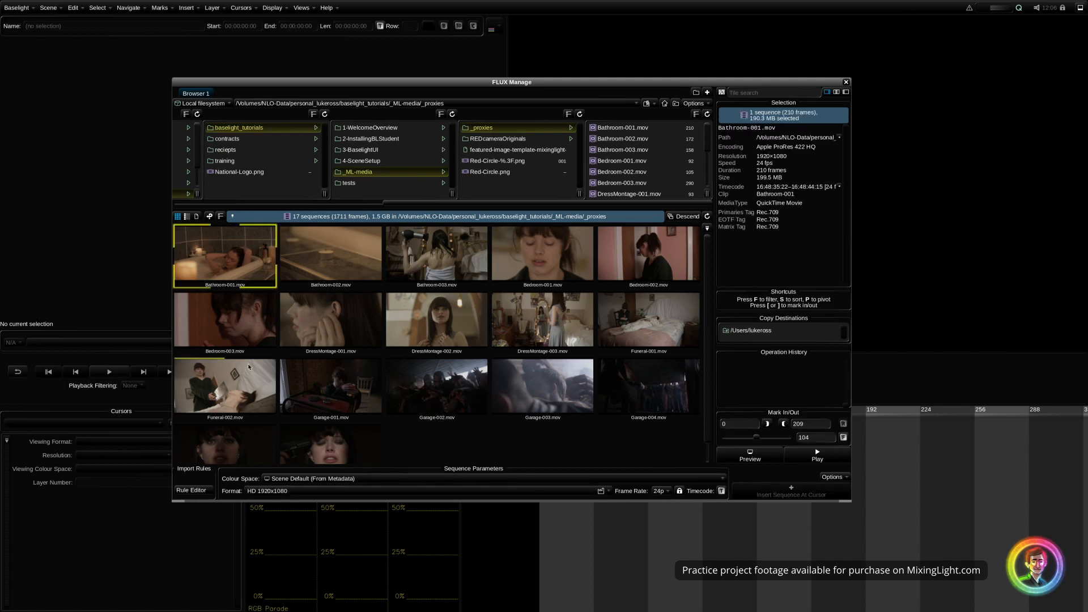
click(542, 386)
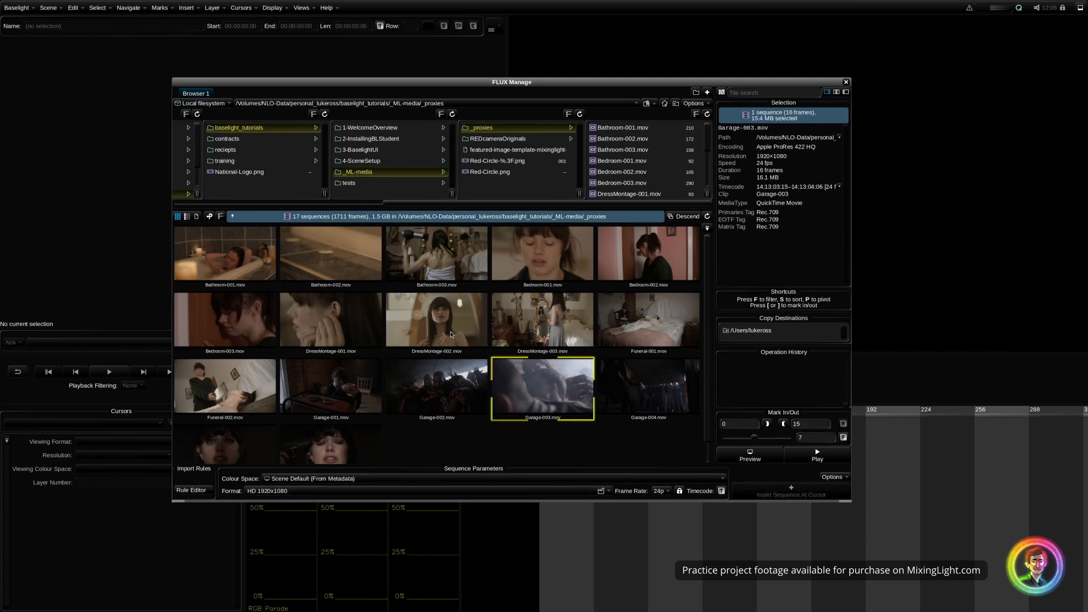